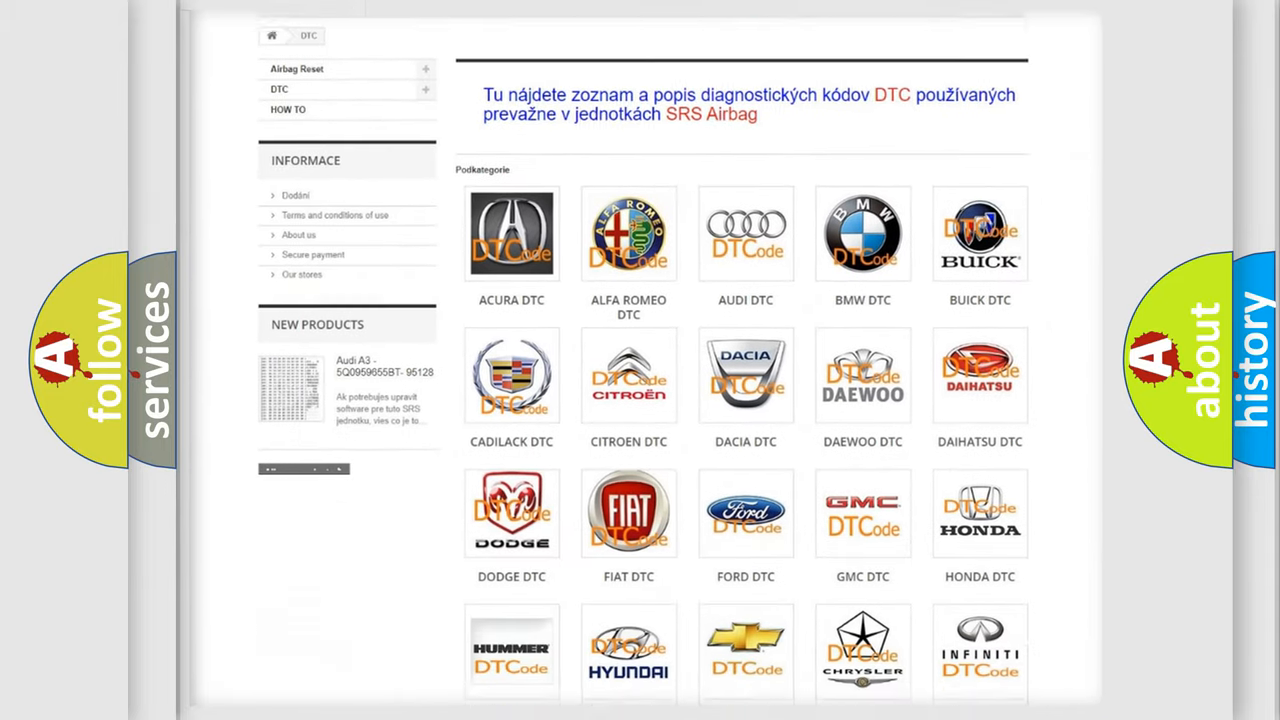
scroll(down, 3)
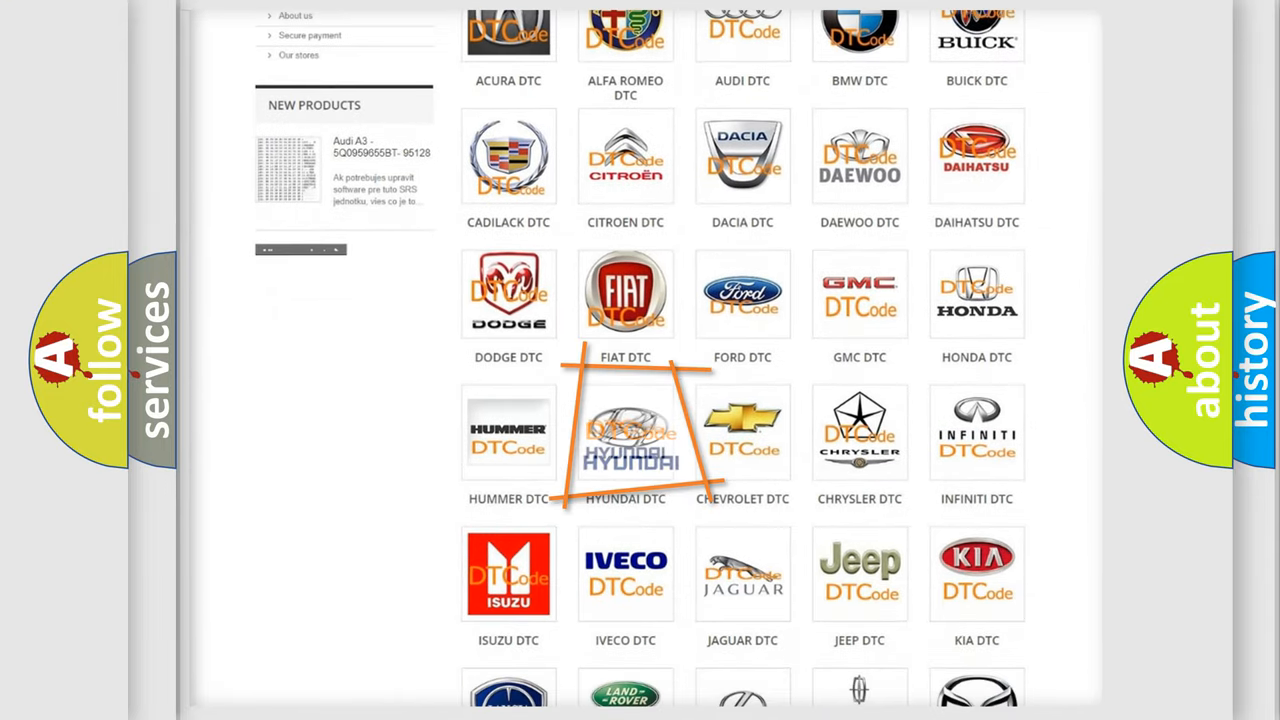